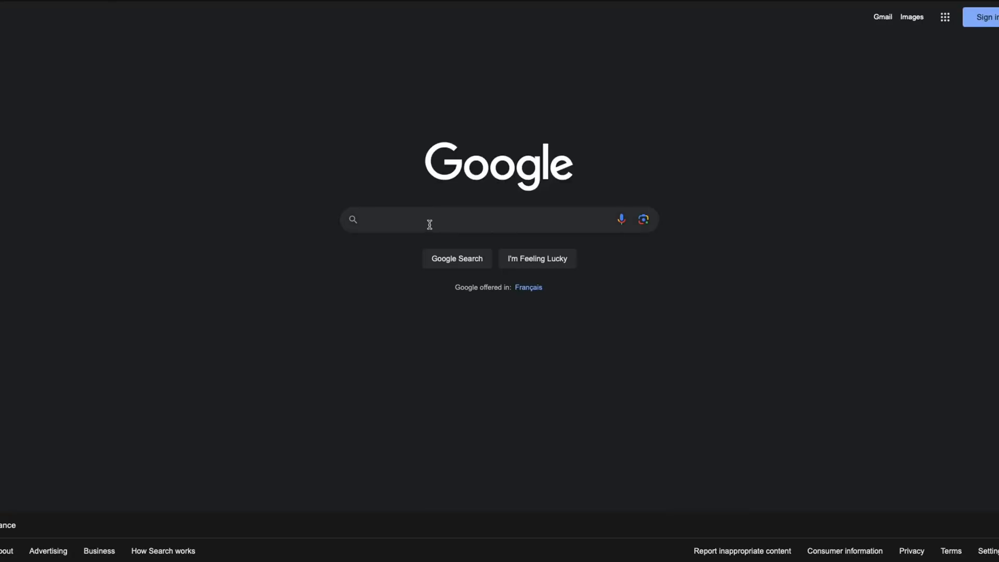
- Search Google for 'noxplayer' using the suggestion after typing 'noxp'
type("noxp")
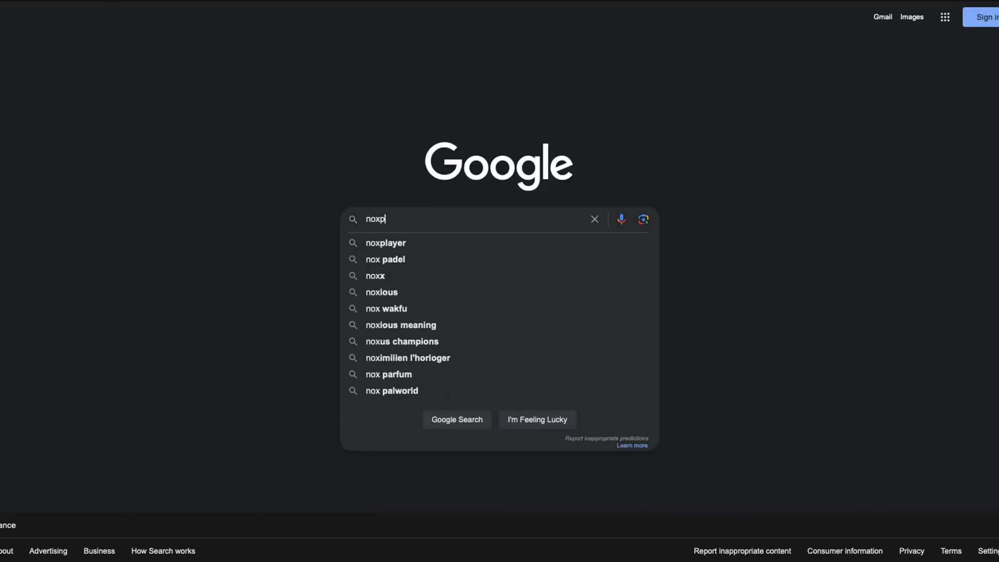
left_click(385, 243)
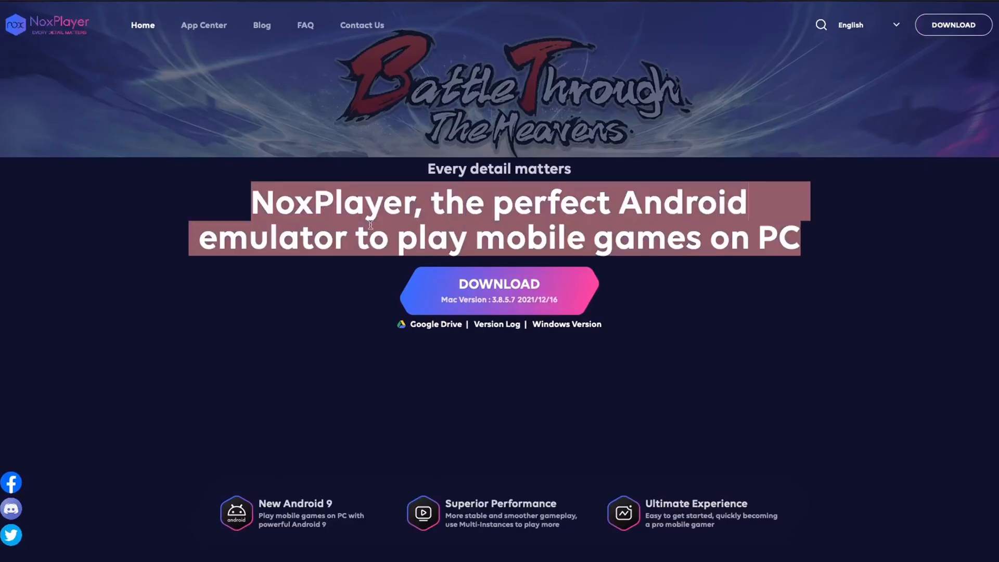
- Download the Mac version of NoxPlayer from the homepage's download offer
scroll("down", 3)
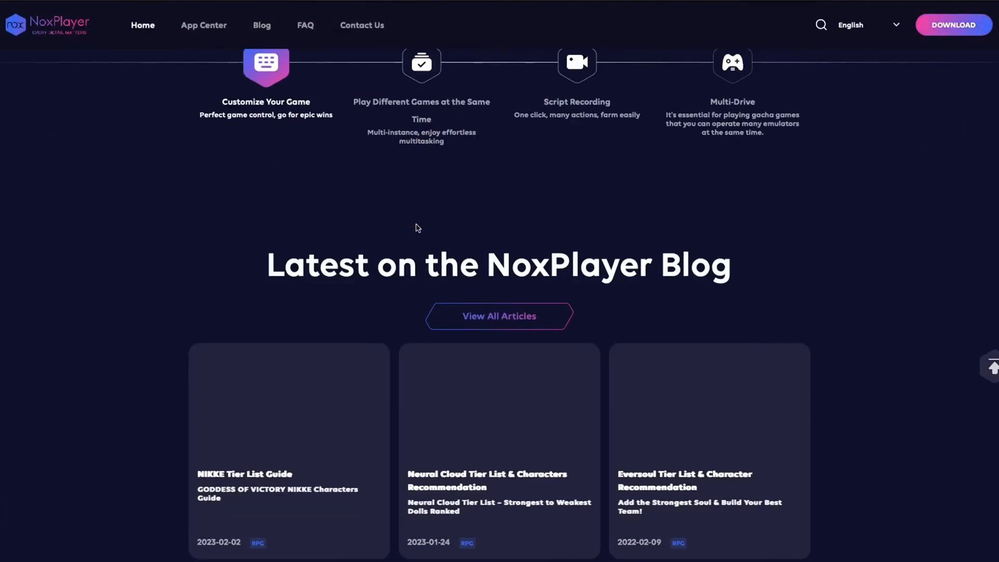
scroll("down", 3)
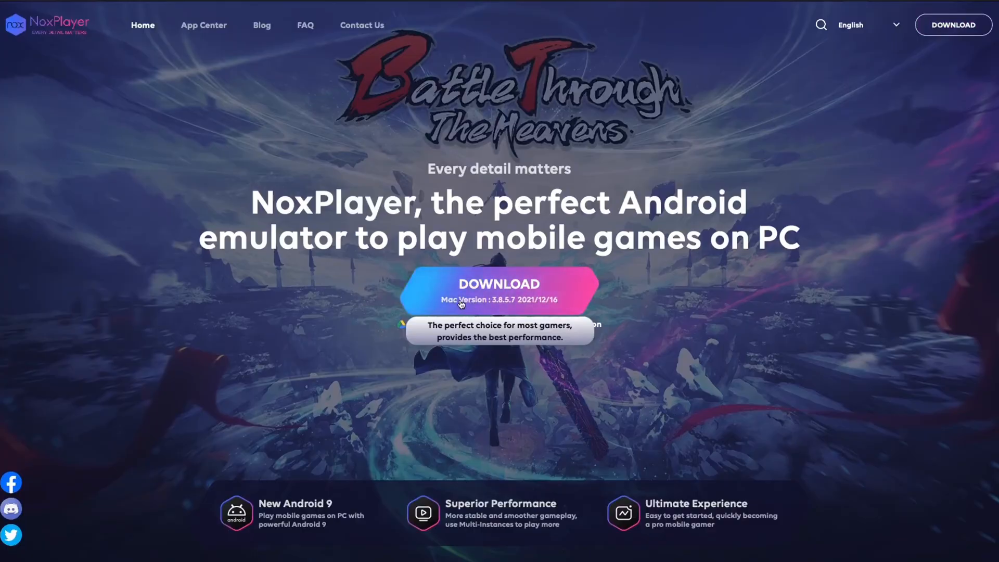
left_click(498, 283)
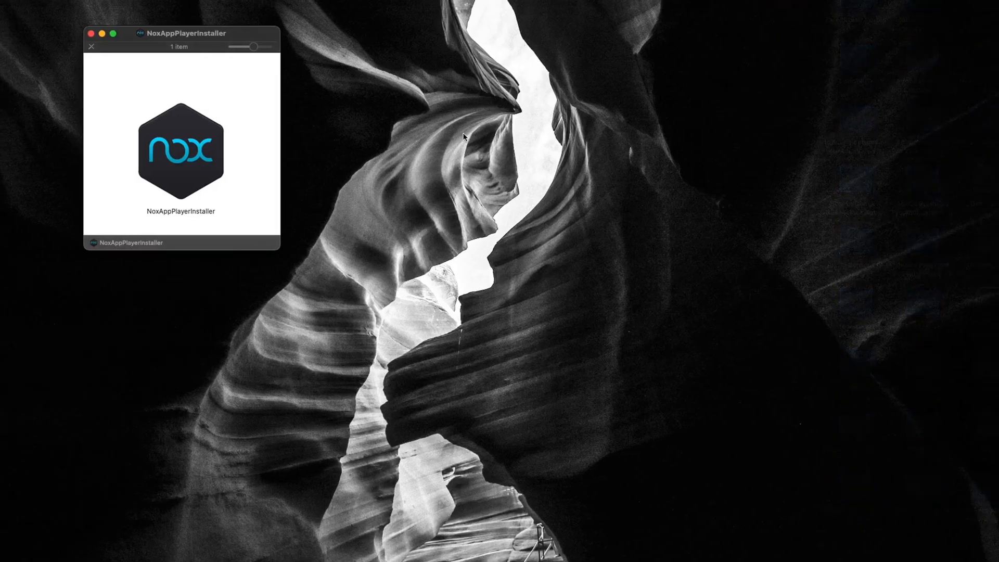
- Shrink the Finder icon size and launch NoxAppPlayerInstaller from the installer volume
left_click(181, 150)
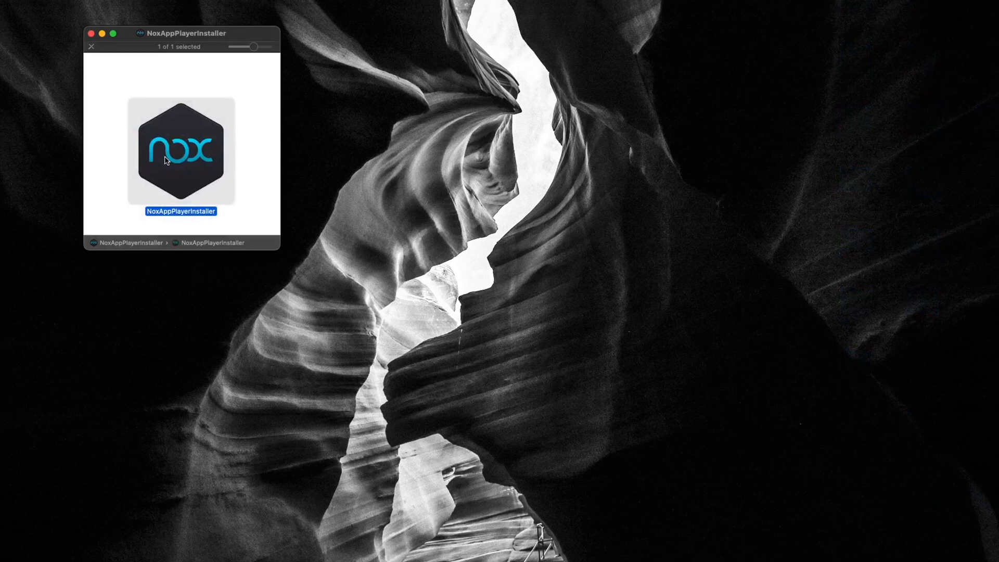
mouse_move(164, 145)
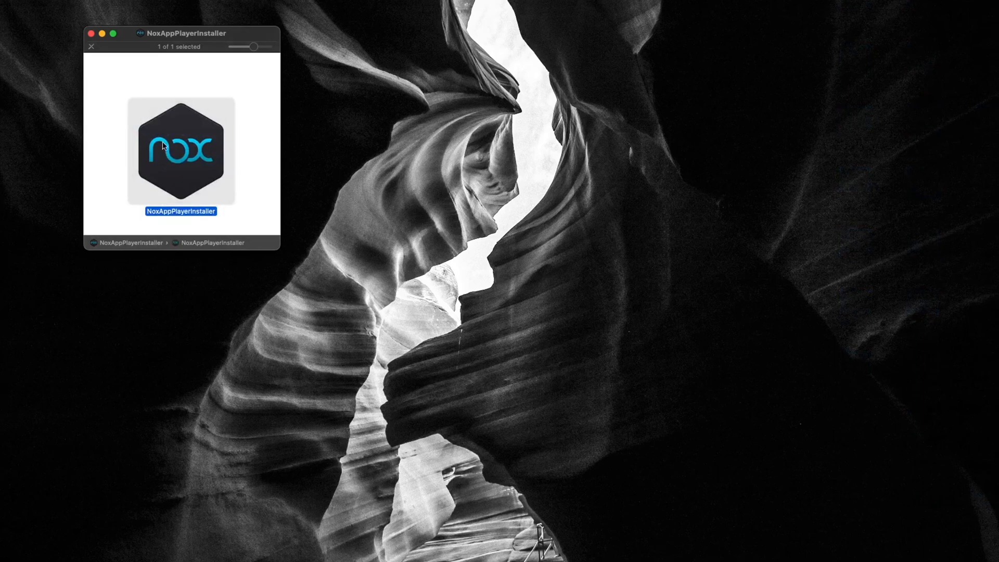
left_click_drag(253, 46, 240, 46)
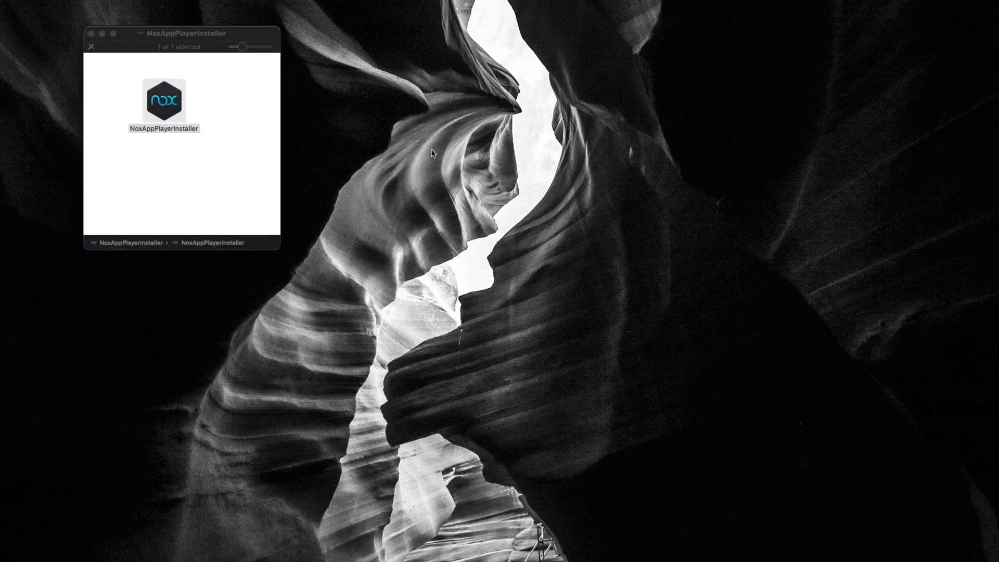
double_click(164, 101)
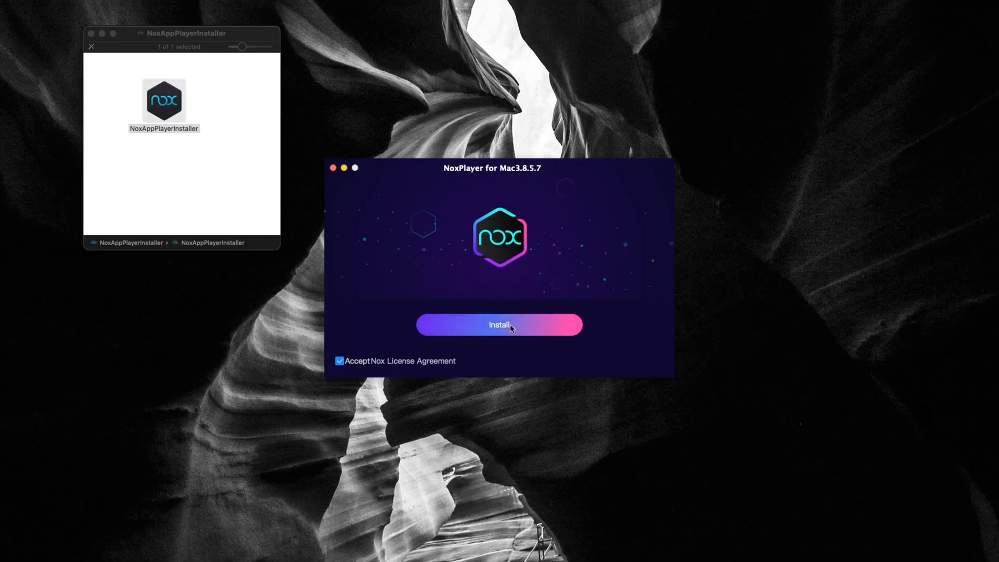
- Start installing NoxPlayer for Mac 3.8.5.7 with the license agreement accepted
left_click(499, 325)
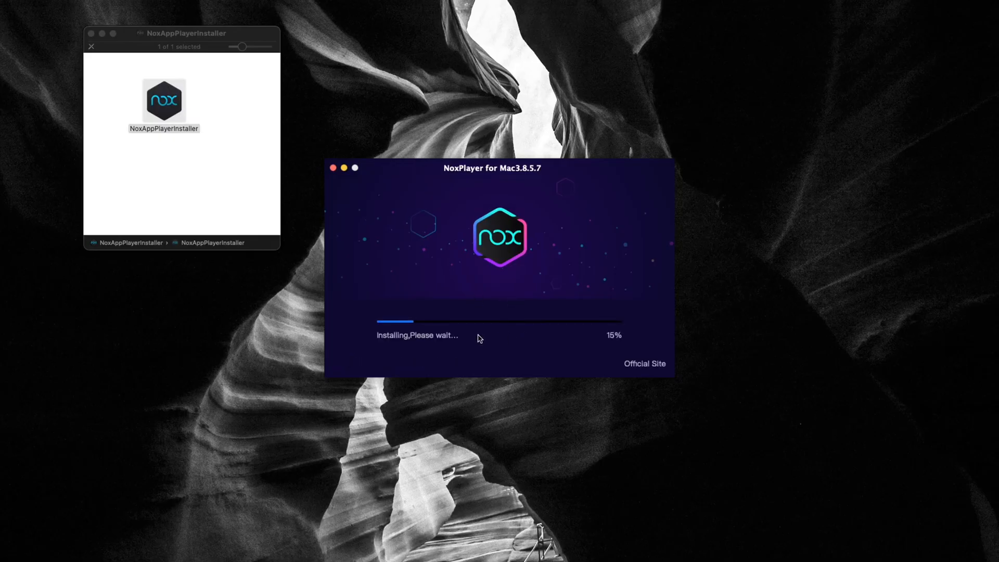